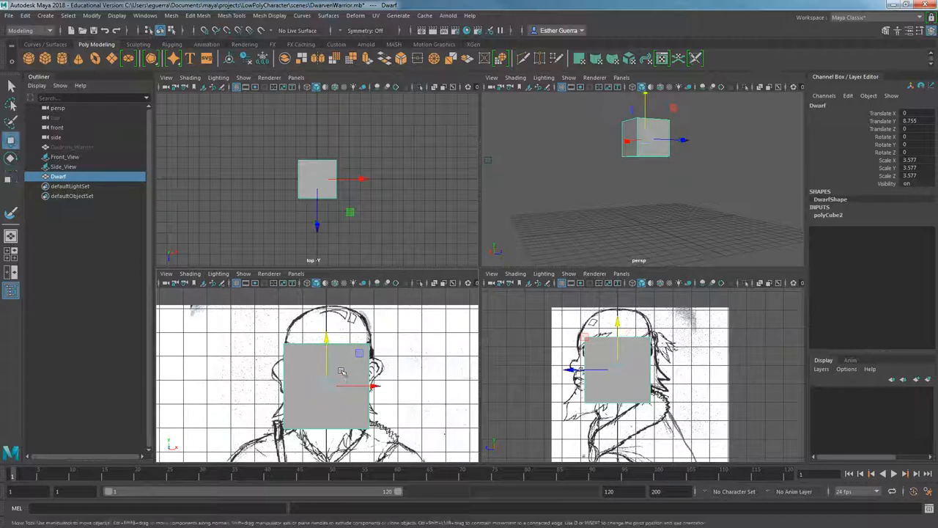
# Step: Raise and scale the Dwarf cube so it covers the sketched head in front and side views
pyautogui.moveTo(340, 369); pyautogui.dragTo(328, 329)
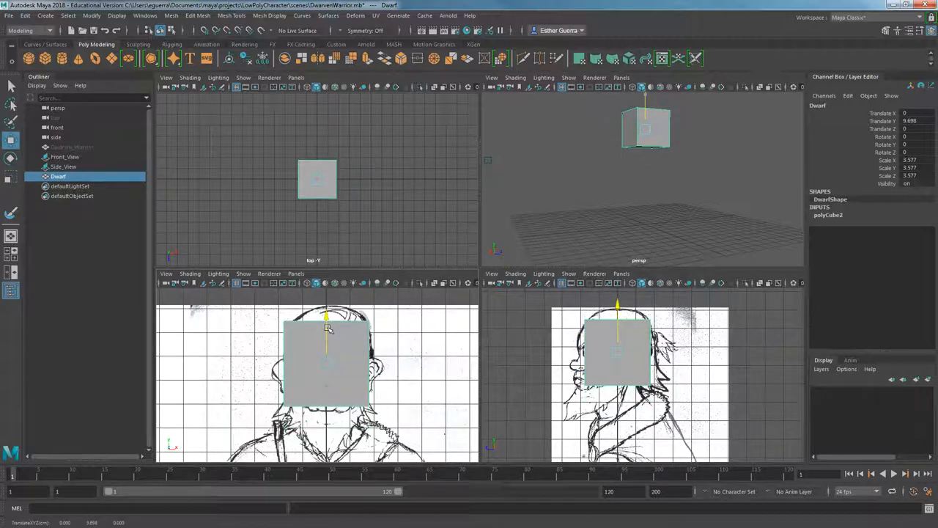
pyautogui.click(12, 177)
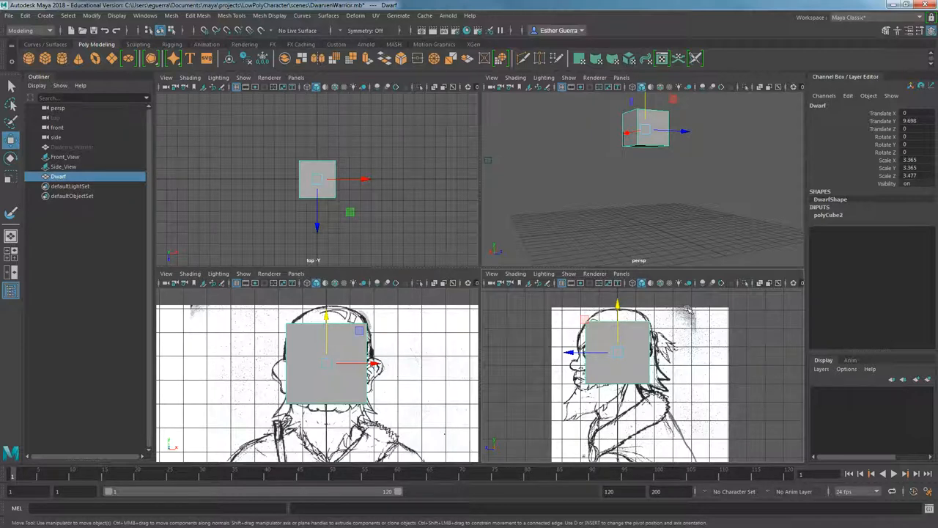
# Step: Activate the Insert Edge Loop tool from the Mesh Tools menu
pyautogui.click(232, 15)
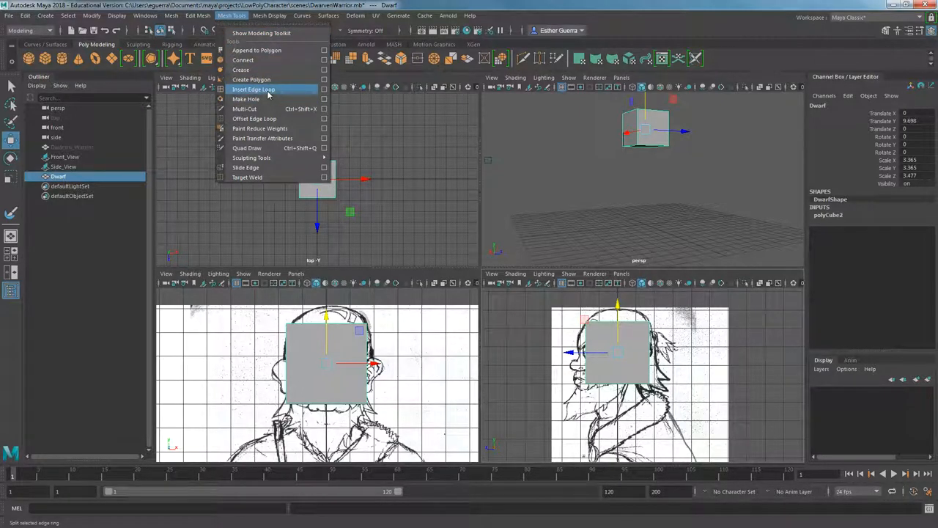
pyautogui.click(252, 89)
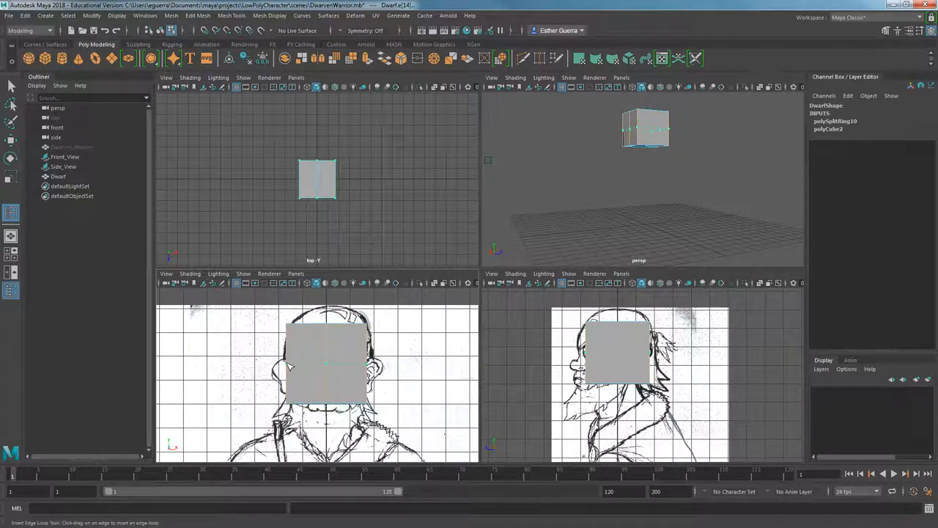
# Step: Insert edge loops around the head cube in the front and side views
pyautogui.click(325, 360)
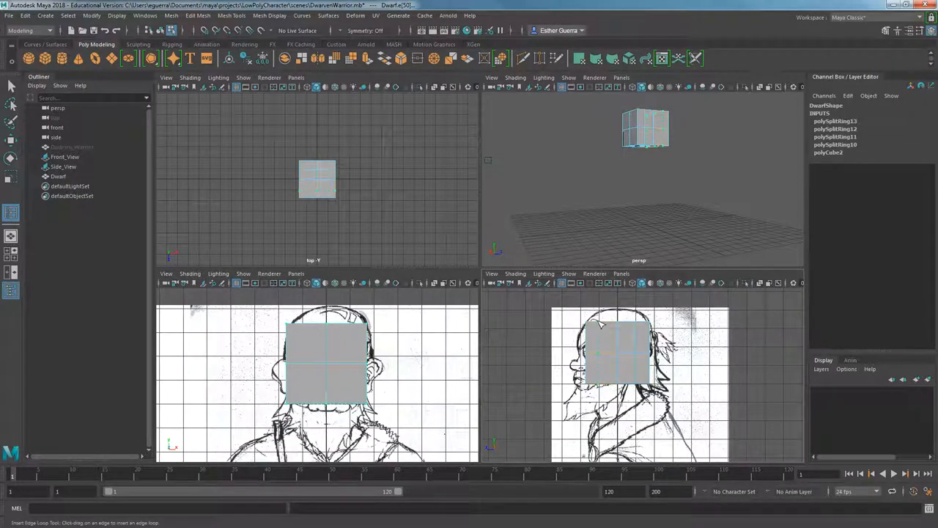
pyautogui.click(613, 357)
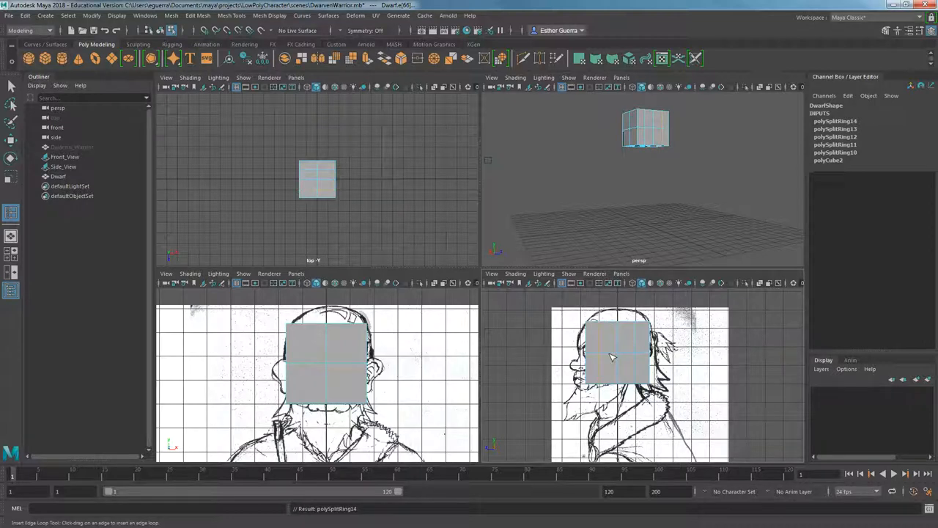
pyautogui.moveTo(711, 325)
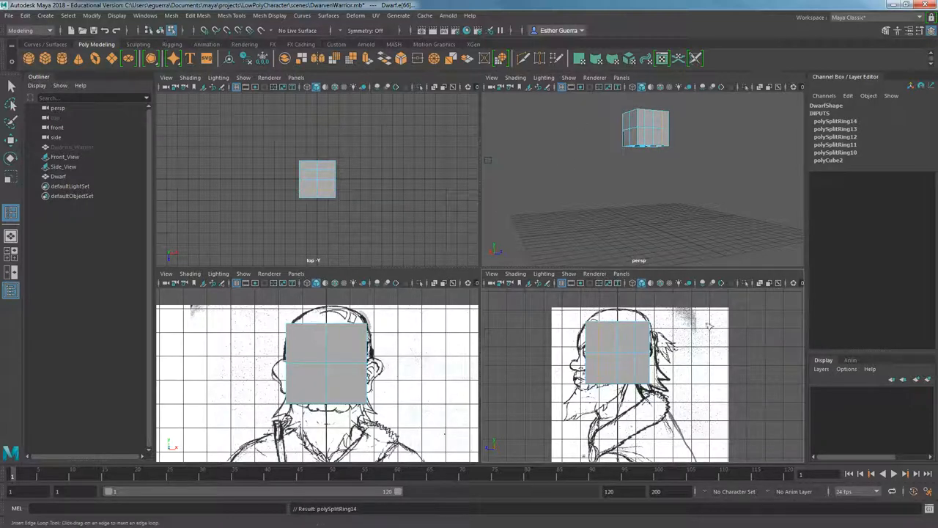
pyautogui.moveTo(629, 15)
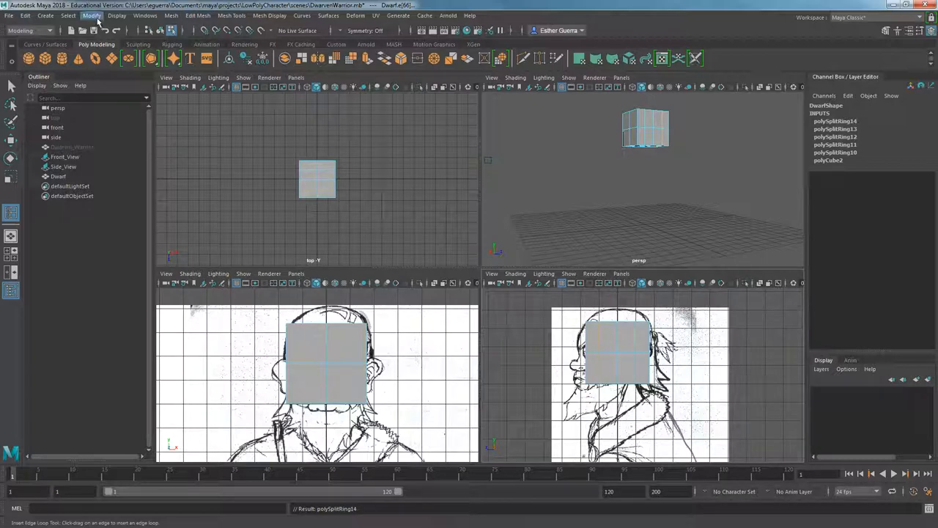
# Step: Turn on the Heads Up Display polygon count readout over the viewports
pyautogui.click(117, 15)
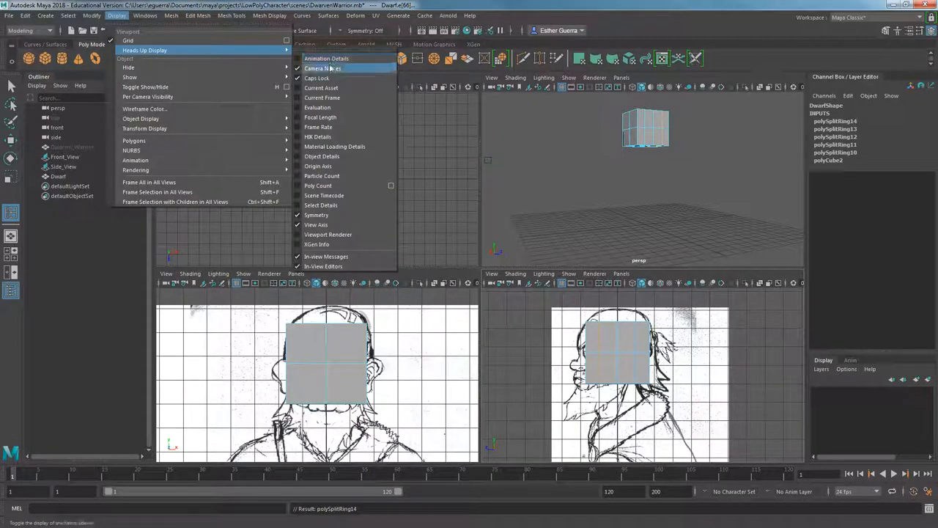
pyautogui.moveTo(317, 185)
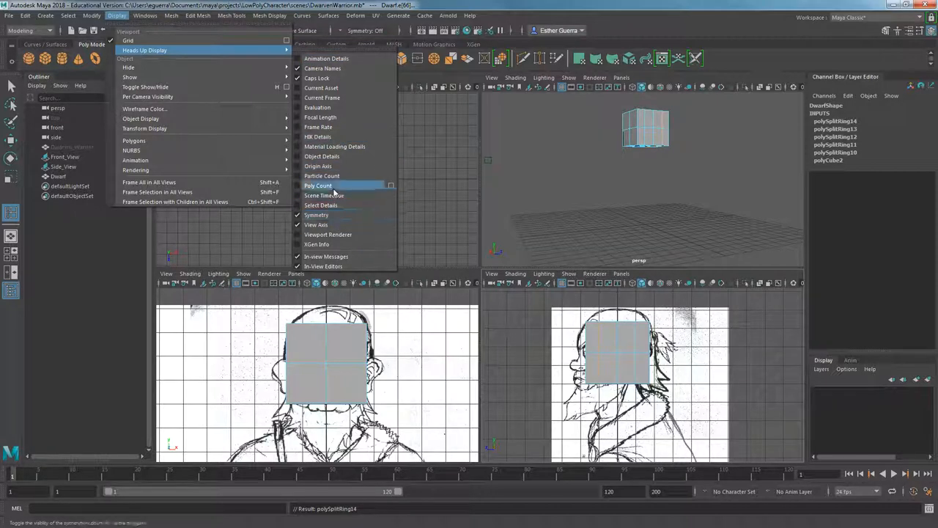
pyautogui.click(317, 185)
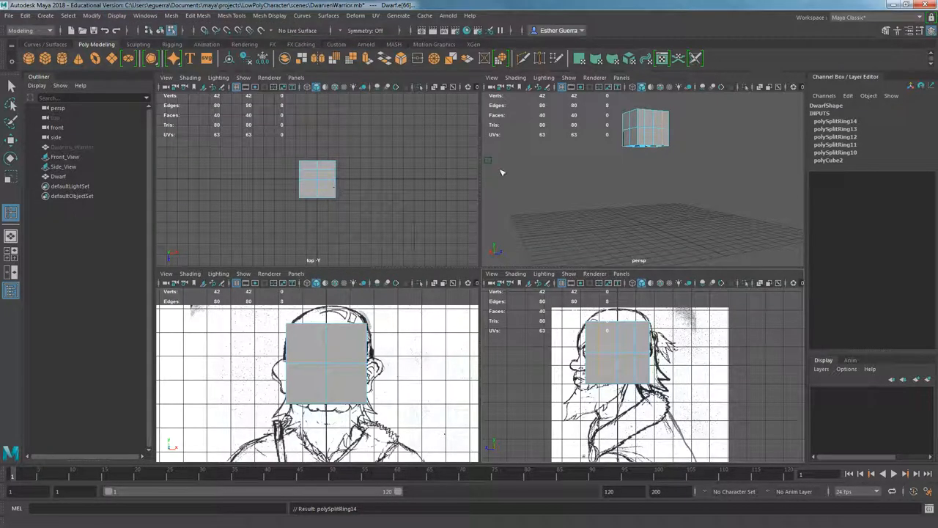
pyautogui.moveTo(677, 125)
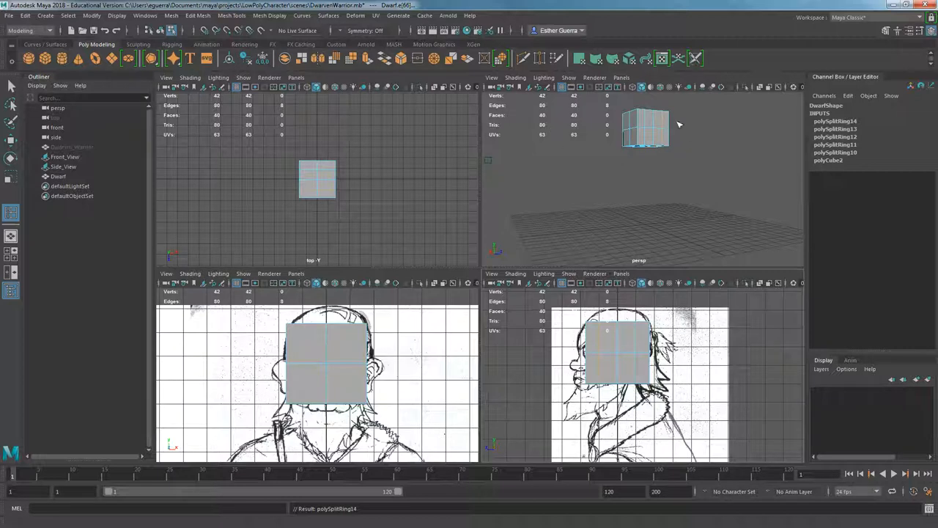
pyautogui.moveTo(541, 183)
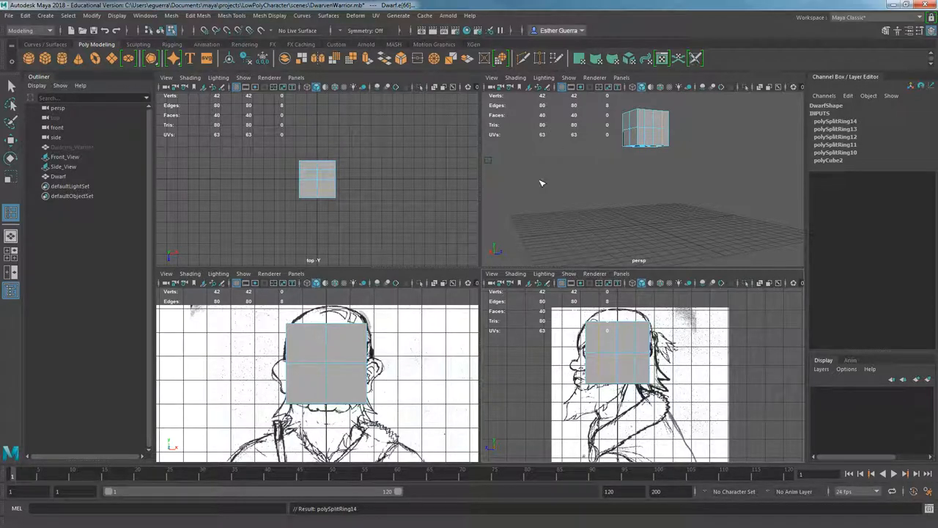
pyautogui.moveTo(448, 237)
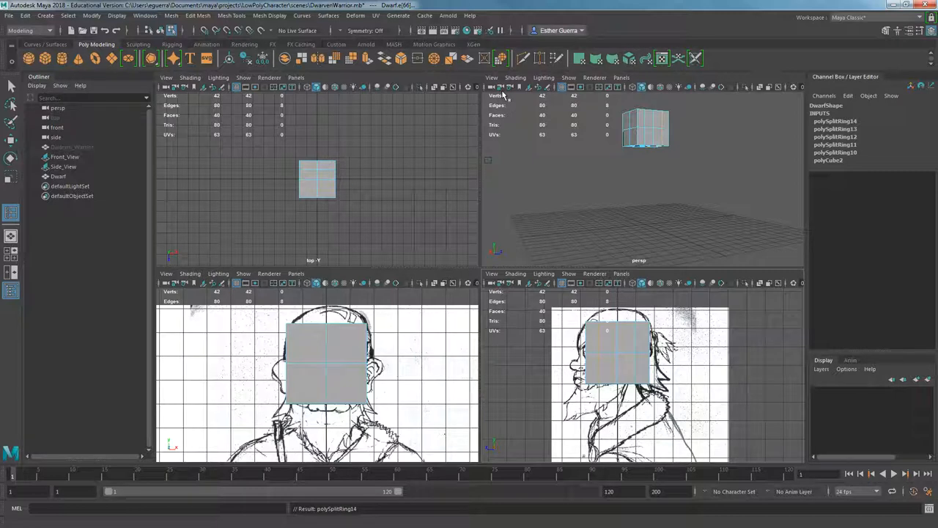
pyautogui.moveTo(498, 142)
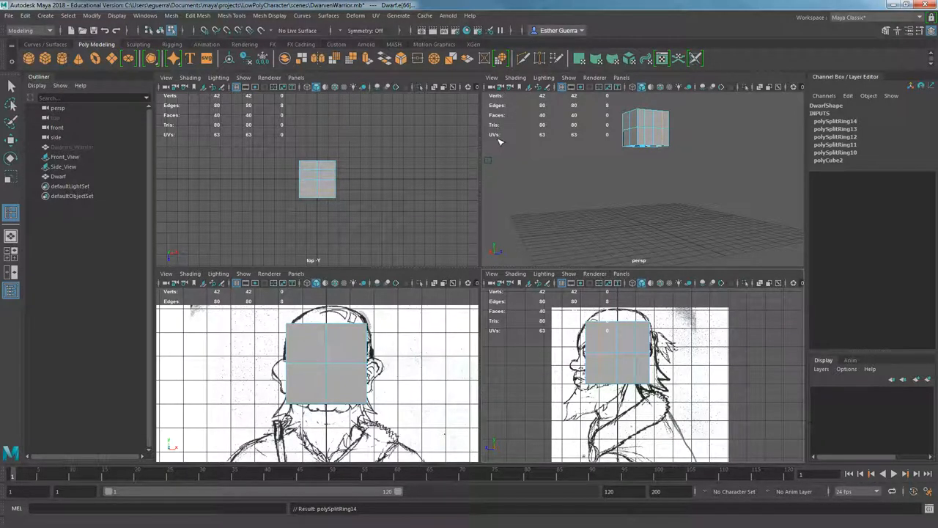
pyautogui.moveTo(504, 145)
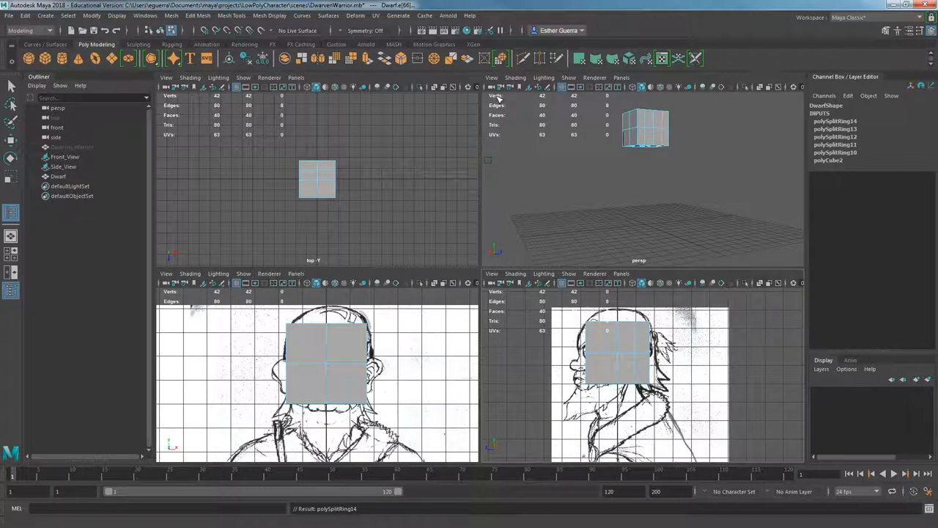
pyautogui.moveTo(497, 131)
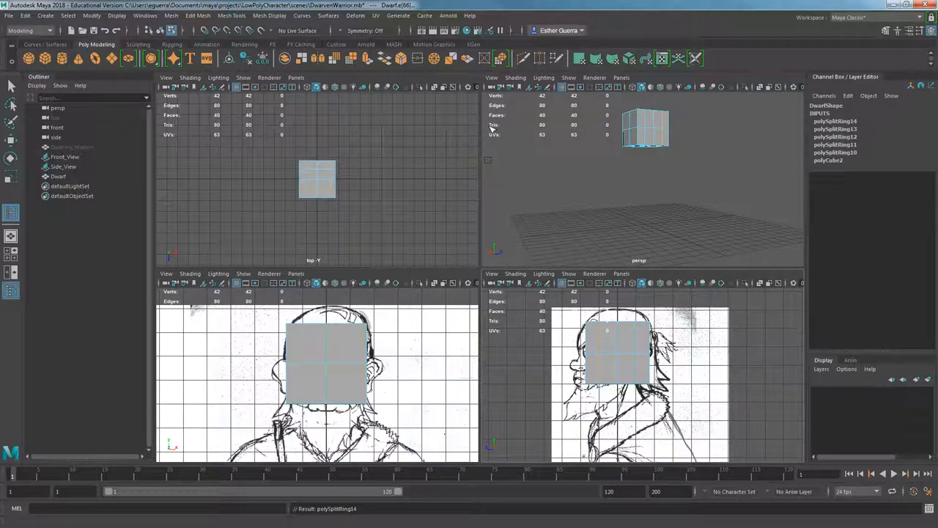
pyautogui.moveTo(524, 130)
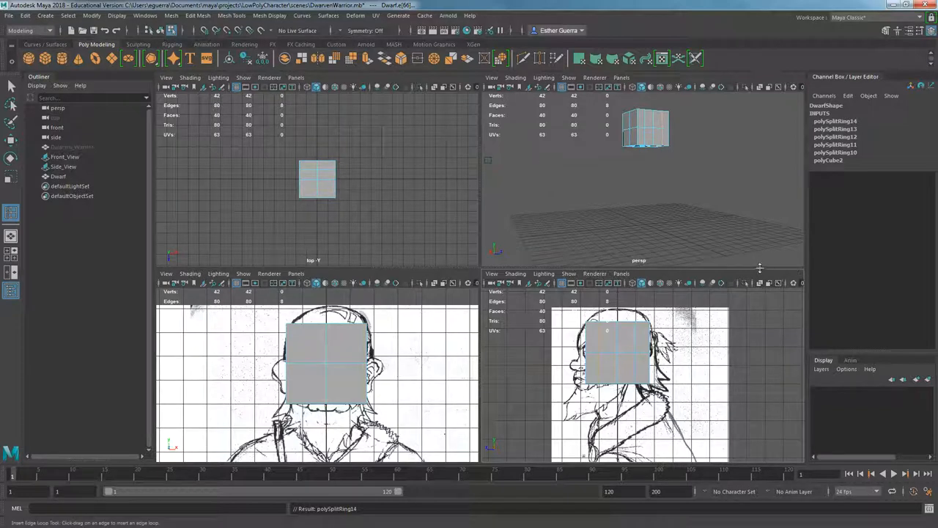
pyautogui.moveTo(639, 252)
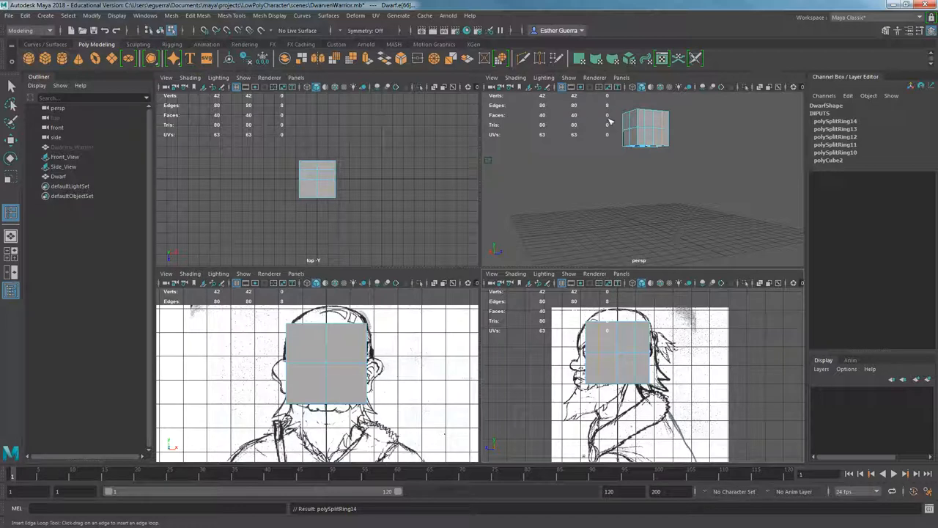
pyautogui.moveTo(585, 153)
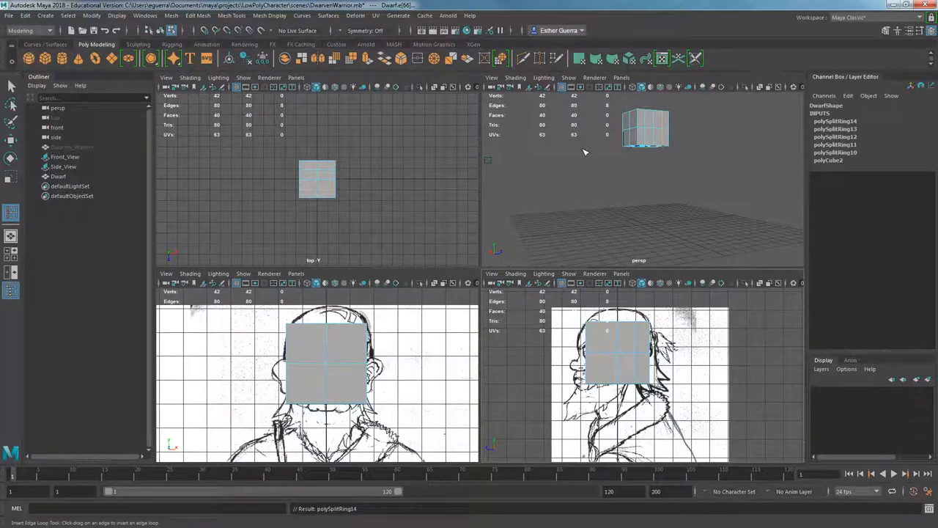
pyautogui.moveTo(619, 149)
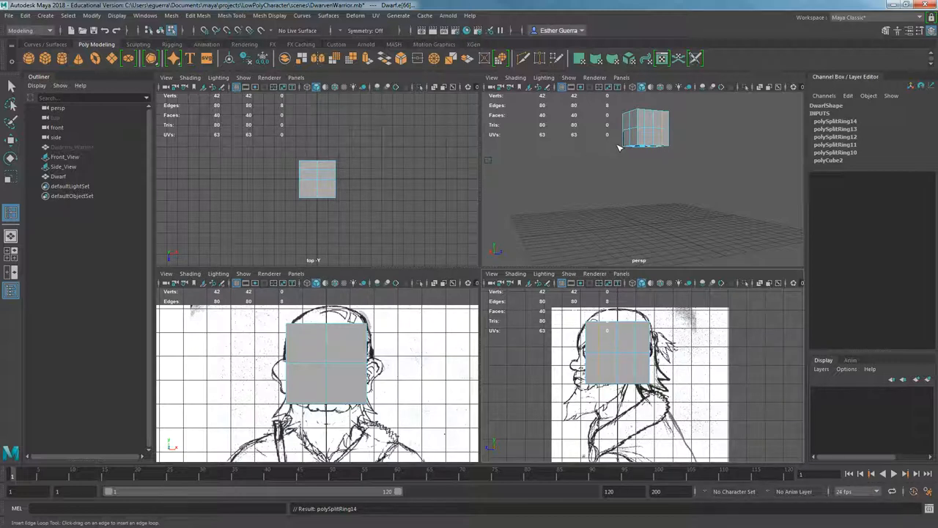
pyautogui.moveTo(575, 132)
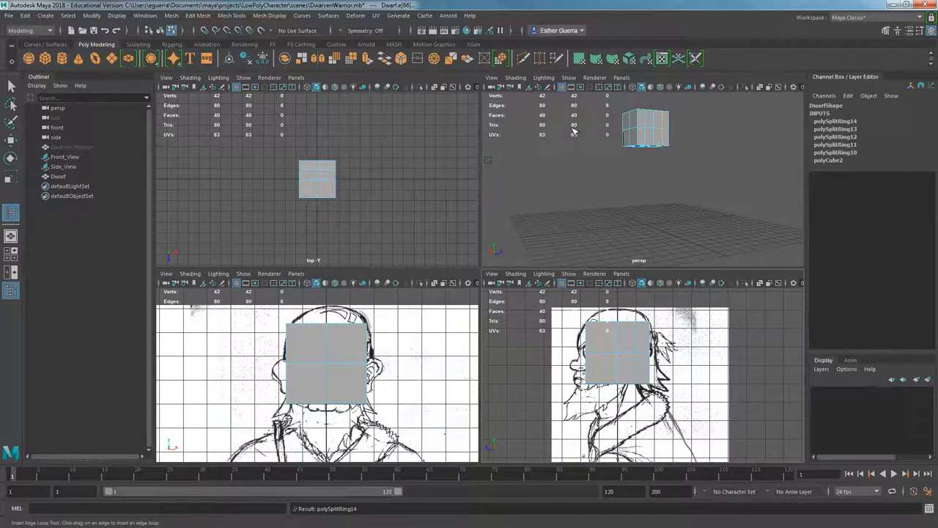
pyautogui.moveTo(575, 132)
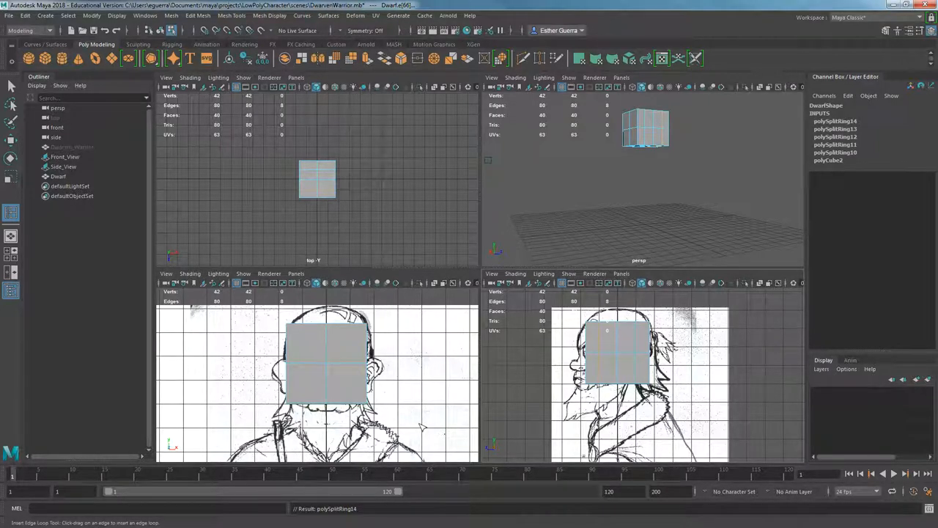
# Step: Insert two more edge loops across the head cube, bringing it to about 64 faces
pyautogui.click(348, 328)
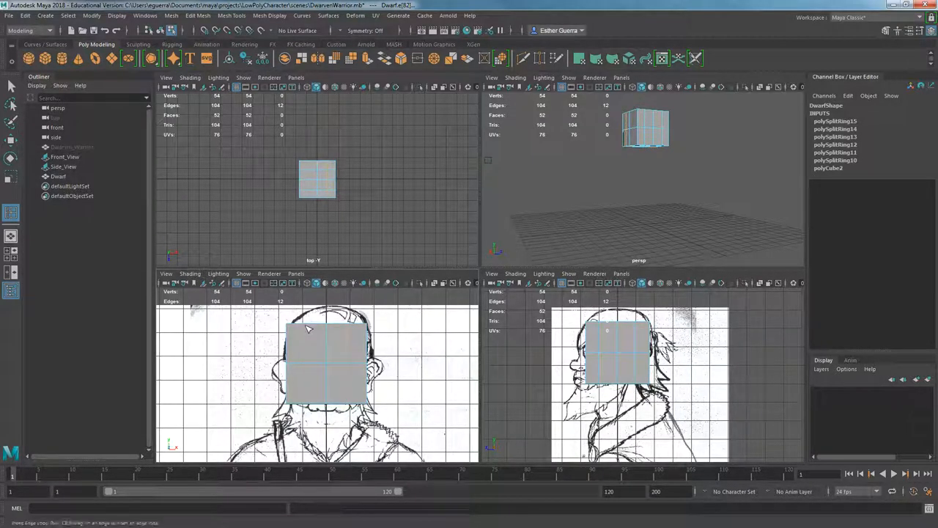
pyautogui.click(58, 176)
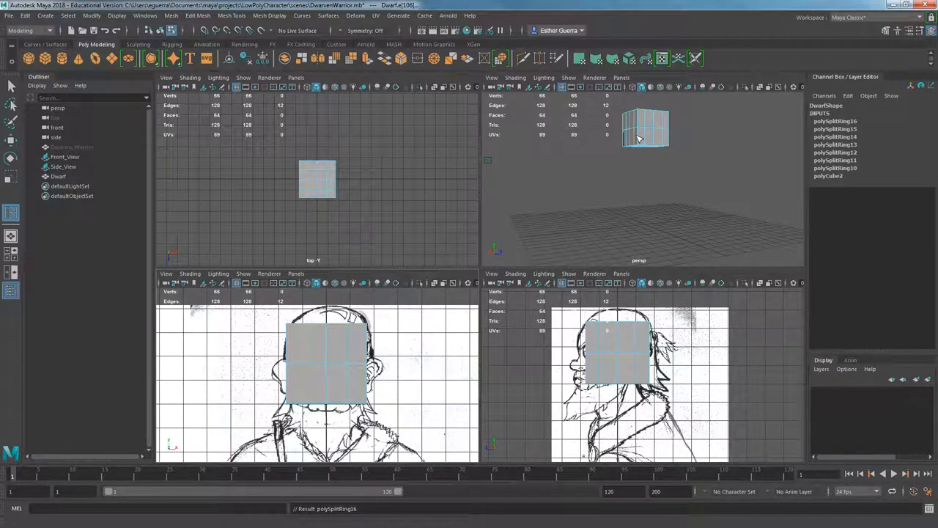
# Step: Switch to vertex mode and pull the lower vertices to follow the front sketch outline
pyautogui.rightClick(645, 132)
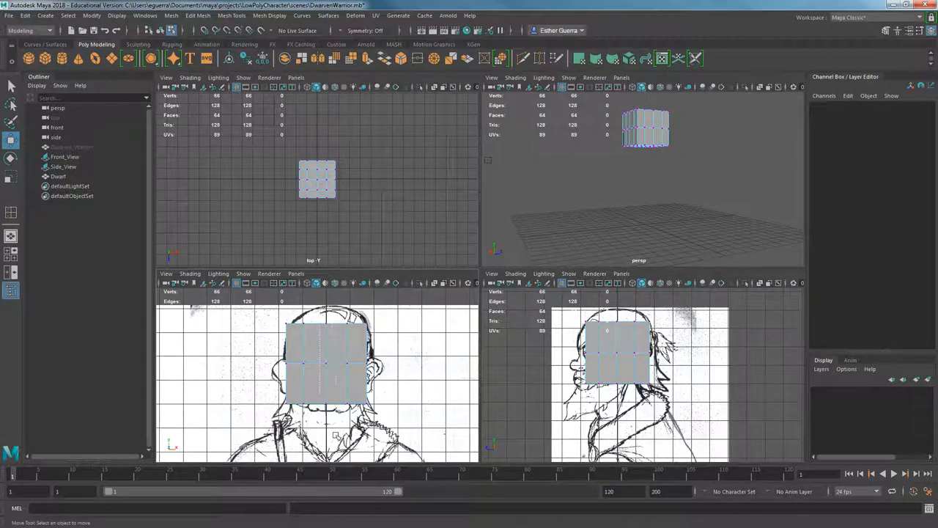
pyautogui.click(317, 179)
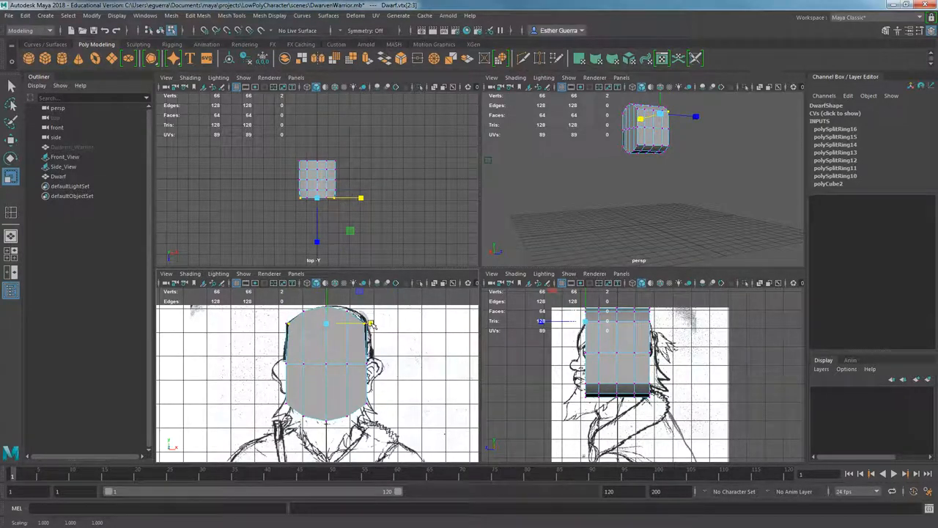
pyautogui.moveTo(466, 376)
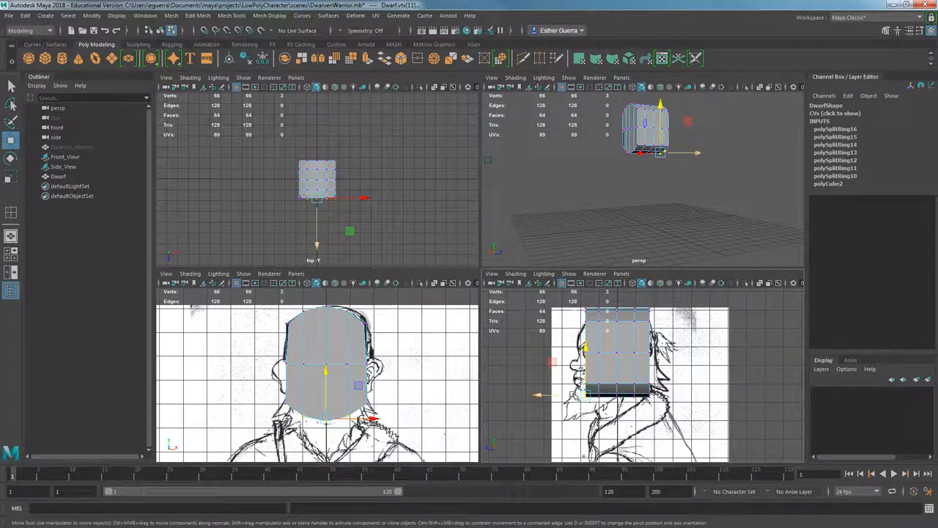
pyautogui.moveTo(325, 388); pyautogui.dragTo(326, 369)
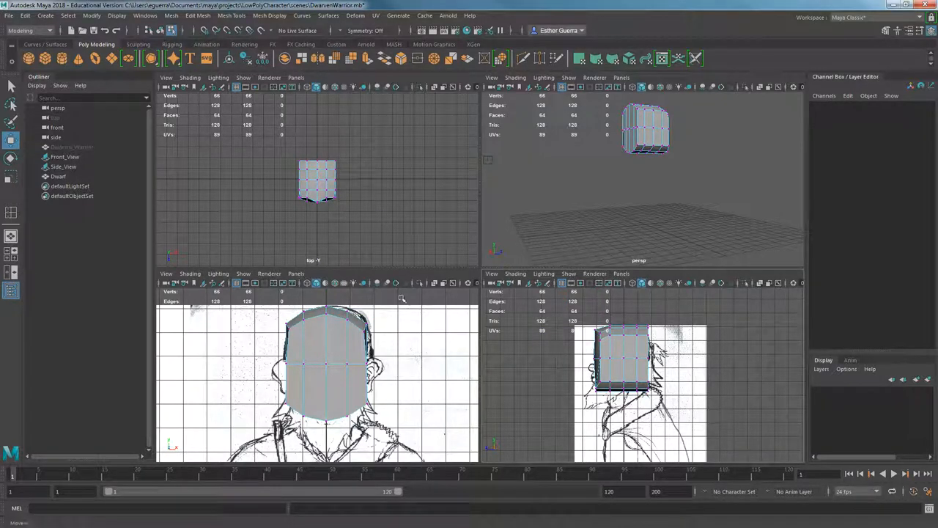
# Step: Inspect the Side_View and Front_View image planes and the Dwarf mesh in the Outliner
pyautogui.click(63, 167)
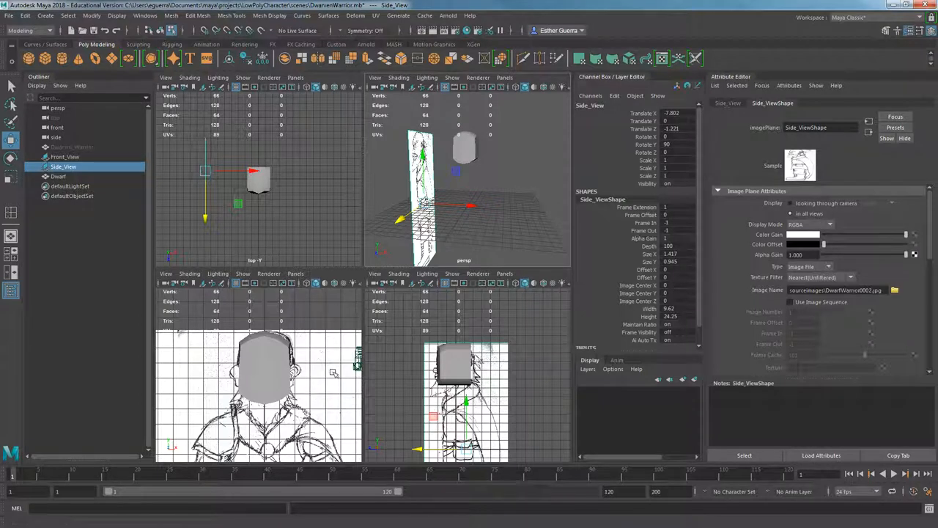
pyautogui.click(64, 155)
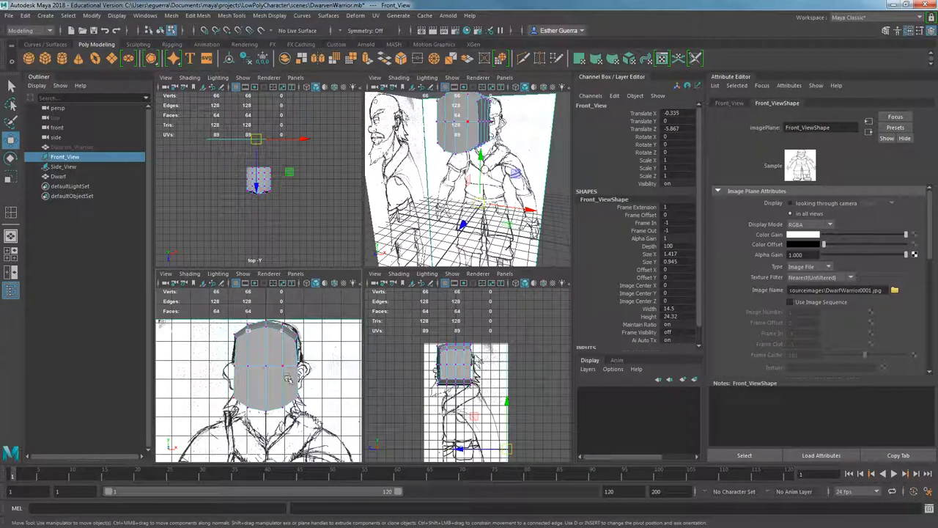
pyautogui.click(59, 176)
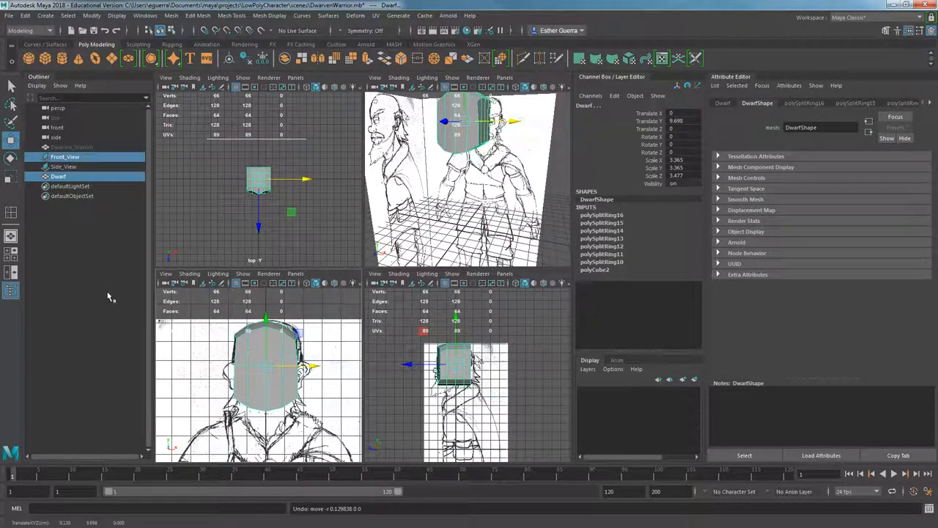
pyautogui.click(65, 155)
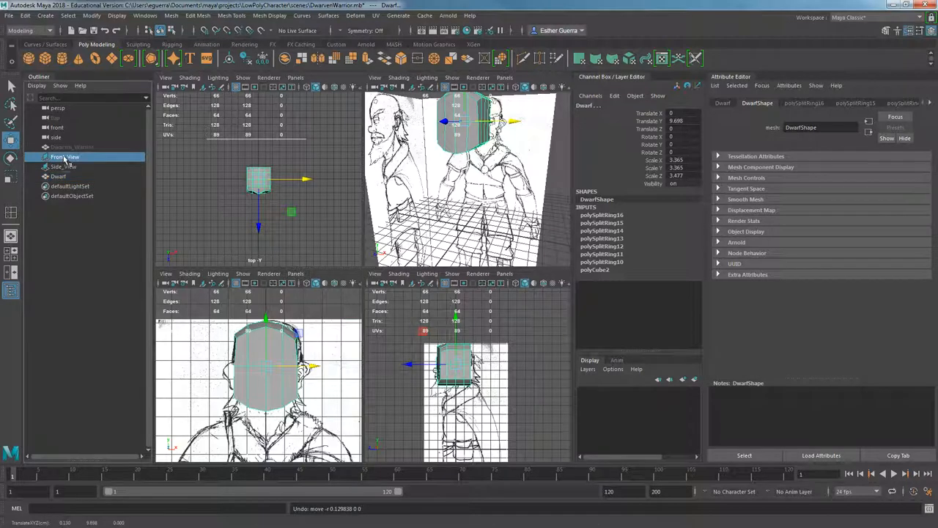
pyautogui.click(65, 155)
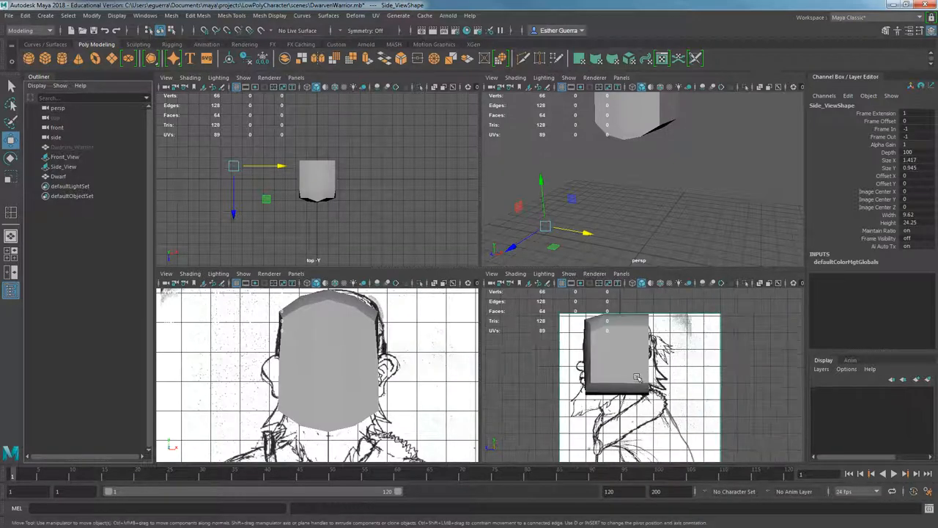
# Step: Raise the top vertices and push the sides inward to round the skull toward the side sketch
pyautogui.click(58, 175)
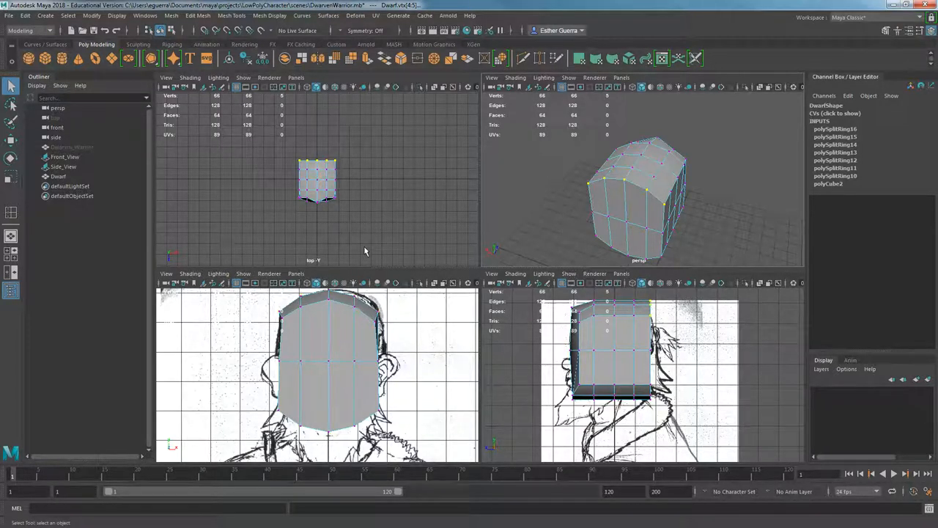
pyautogui.moveTo(546, 202)
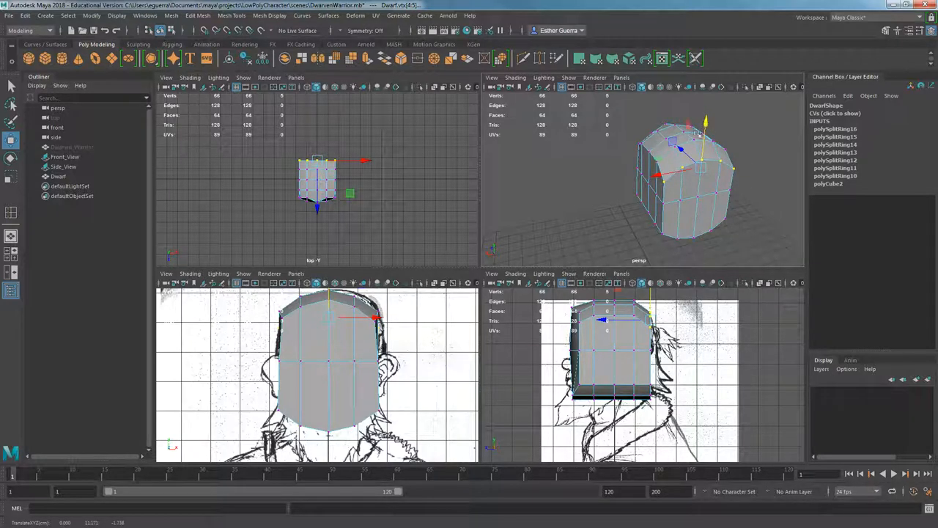
pyautogui.moveTo(697, 176); pyautogui.dragTo(711, 154)
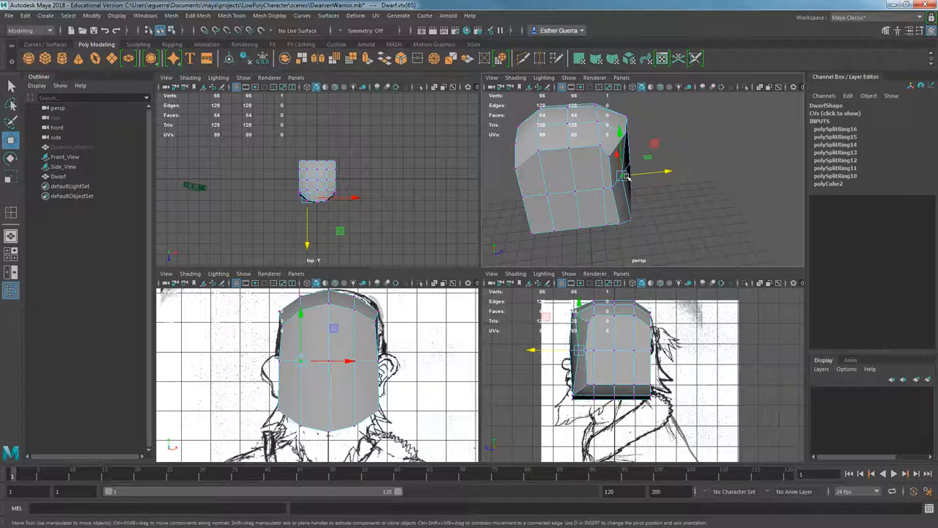
pyautogui.moveTo(623, 176); pyautogui.dragTo(546, 167)
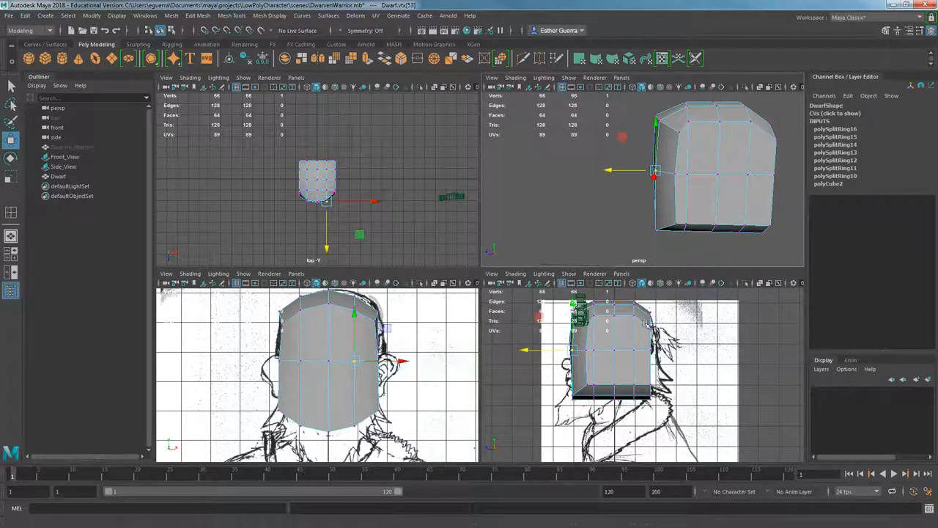
pyautogui.click(59, 176)
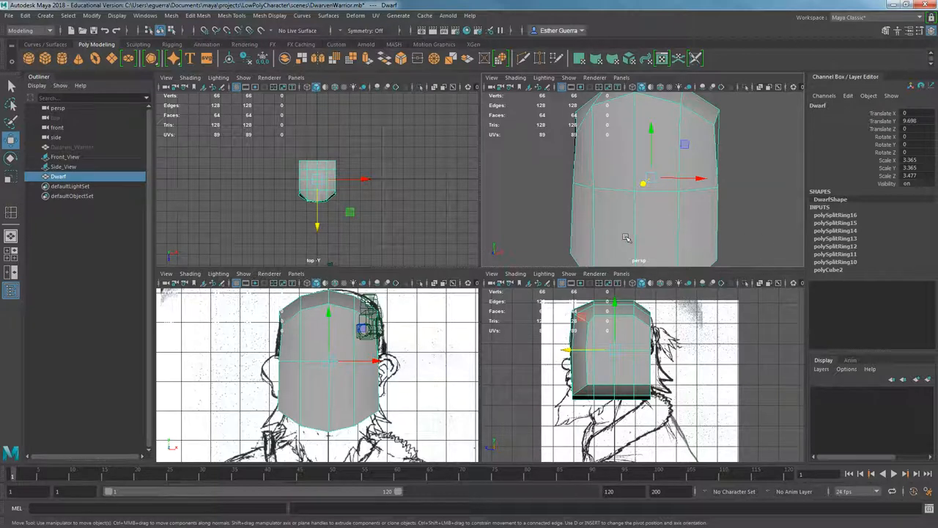
# Step: Insert a new edge loop across the head and move its vertices to refine the shape
pyautogui.click(11, 213)
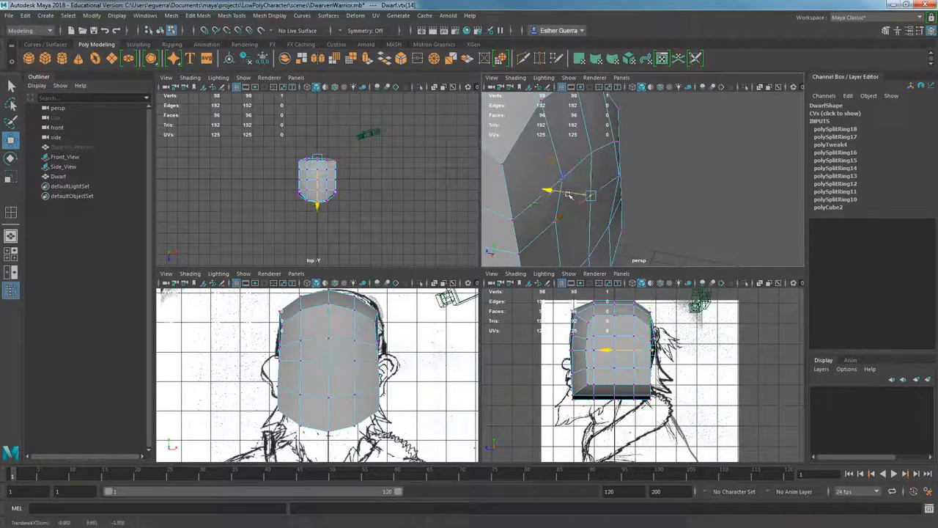
pyautogui.moveTo(565, 191); pyautogui.dragTo(520, 217)
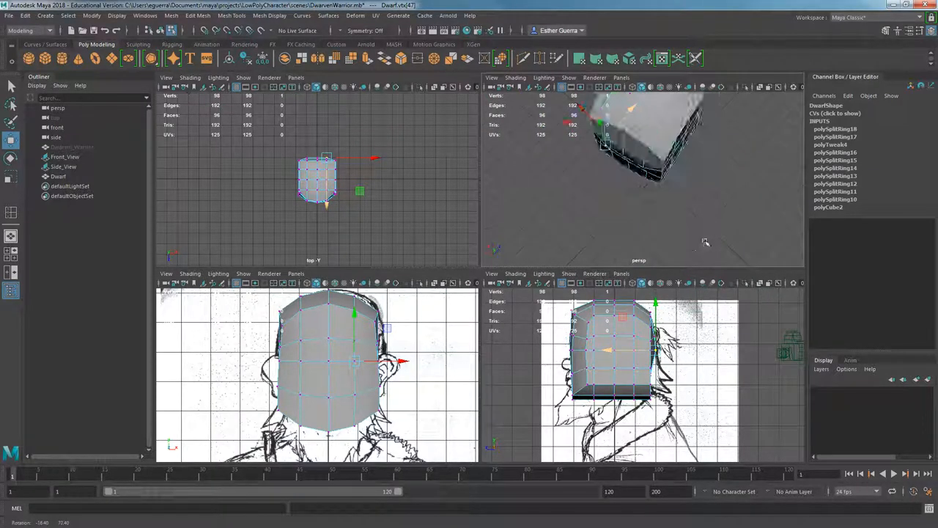
# Step: Return to object mode and select the whole head with the sculpting tool active
pyautogui.rightClick(671, 176)
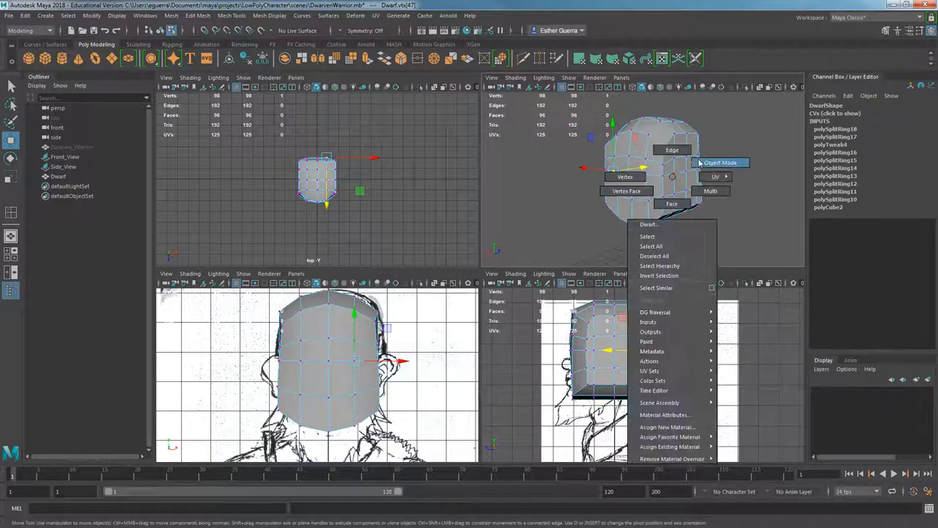
pyautogui.click(719, 161)
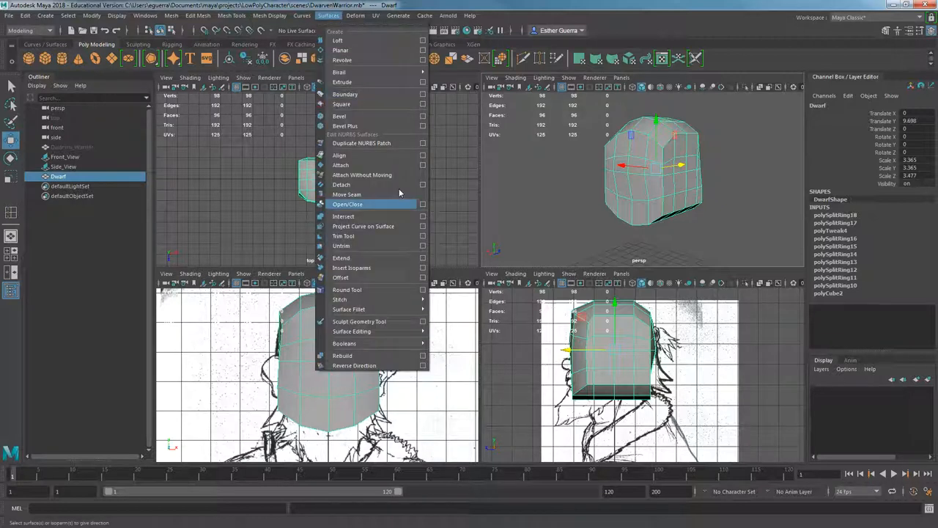
pyautogui.click(360, 321)
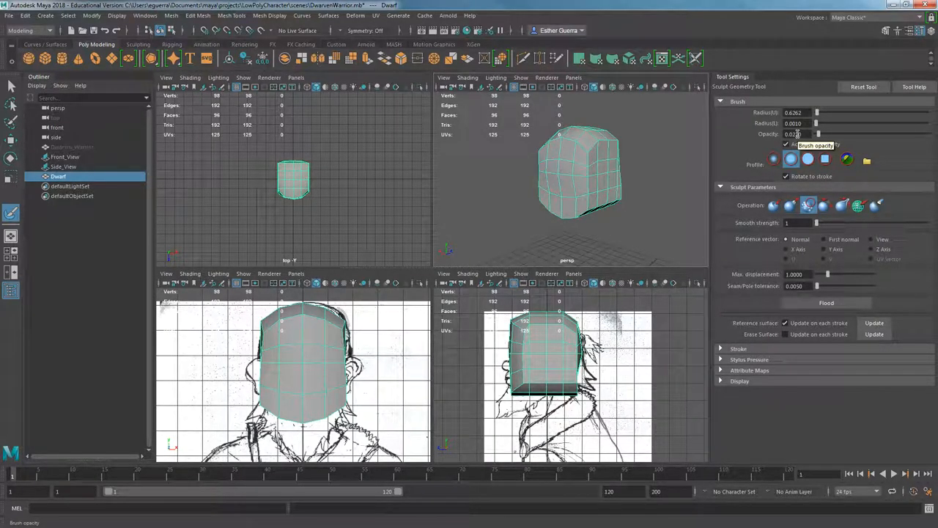
pyautogui.moveTo(791, 160)
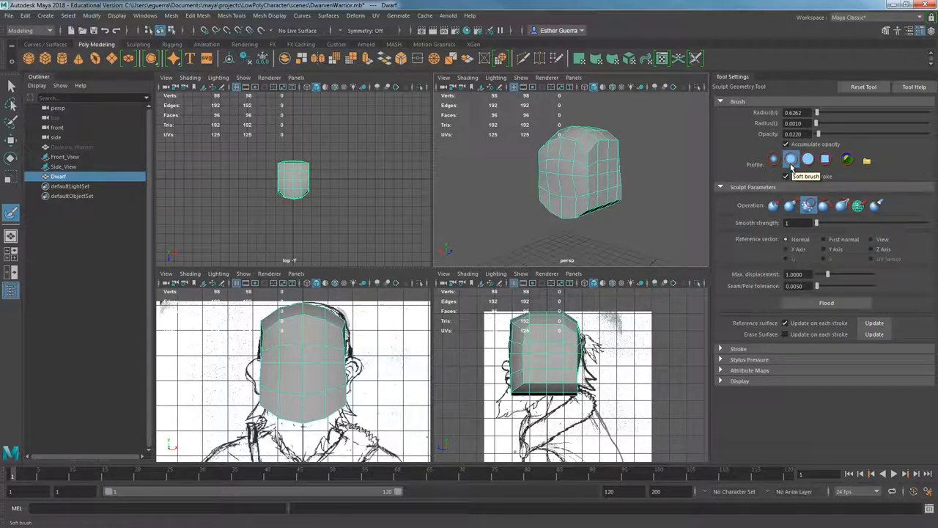
# Step: Choose a different sculpt operation for the soft-profile sculpting brush
pyautogui.click(826, 206)
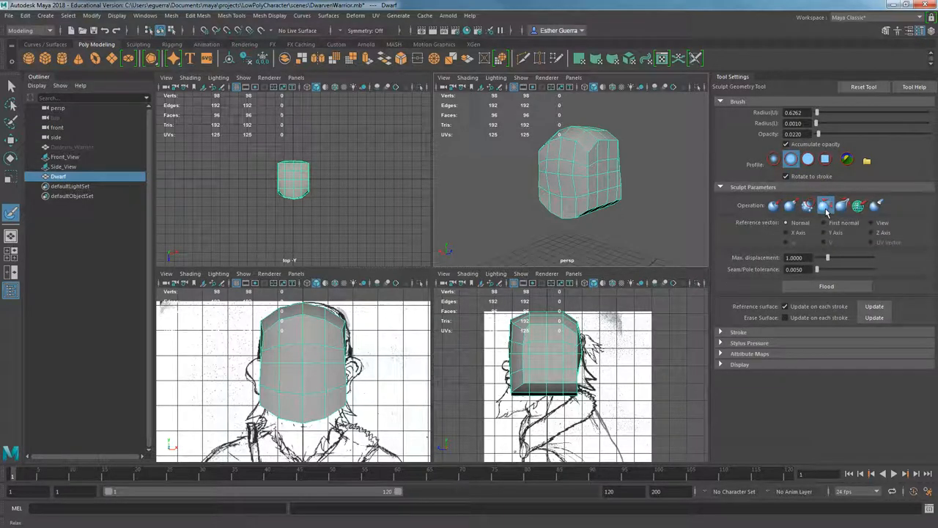
pyautogui.moveTo(827, 209)
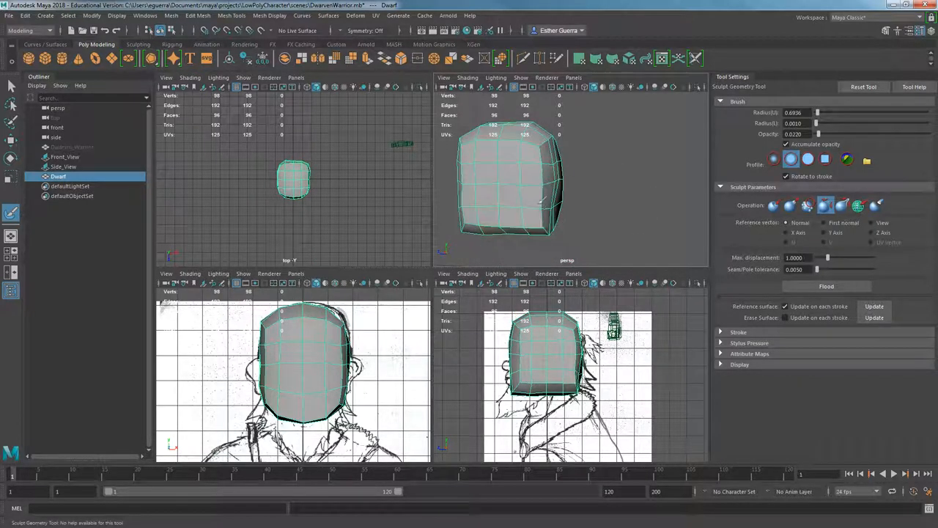
# Step: Orbit the perspective view around the head to check the rounded skull shape
pyautogui.moveTo(535, 183); pyautogui.dragTo(615, 182)
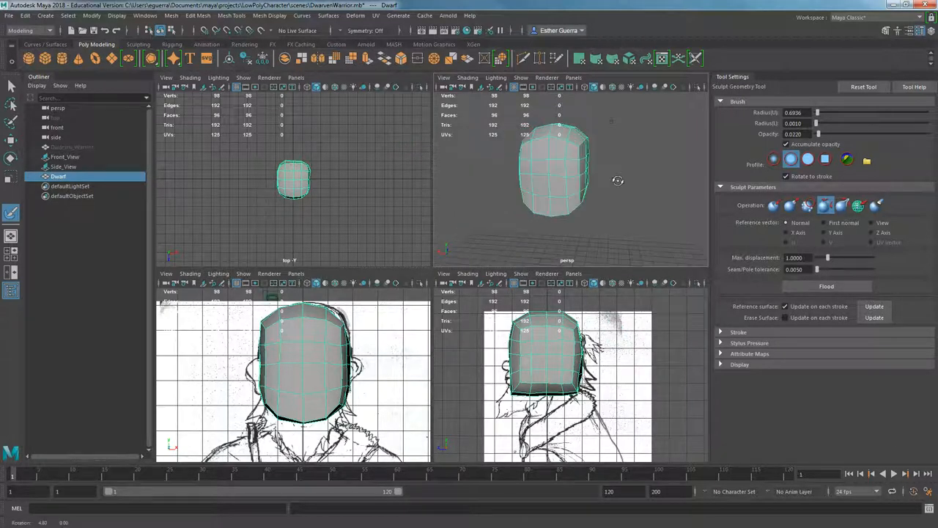
pyautogui.moveTo(619, 180); pyautogui.dragTo(668, 206)
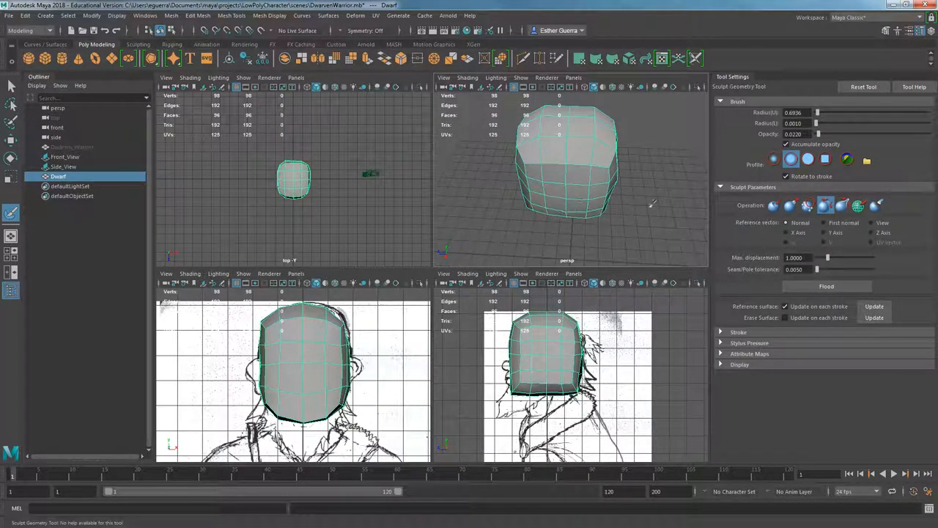
# Step: Alternate between Pull and Smooth sculpt operations and inspect the head from above
pyautogui.click(806, 205)
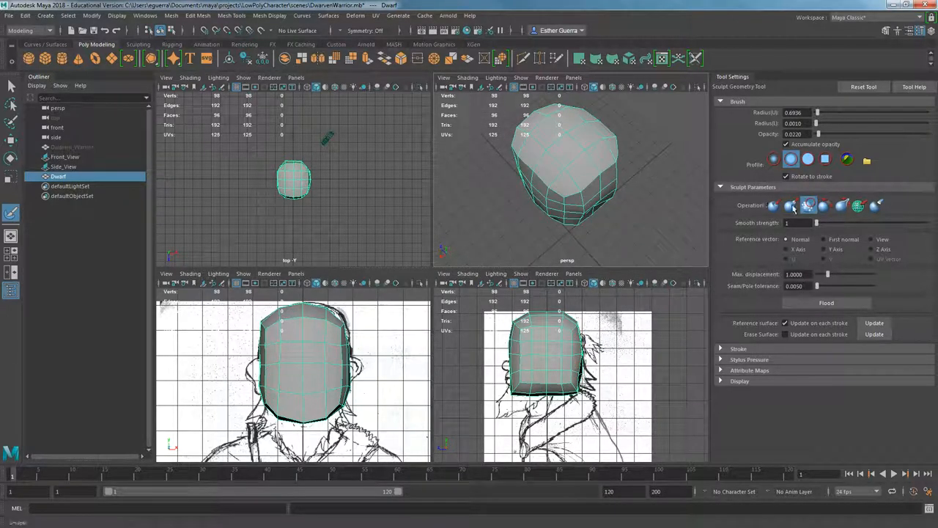
pyautogui.click(790, 205)
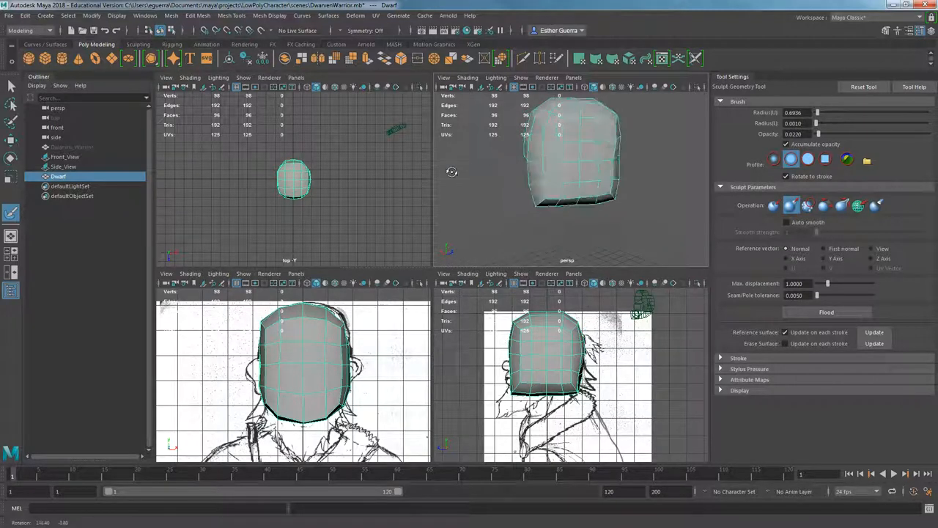
pyautogui.moveTo(572, 168); pyautogui.dragTo(601, 183)
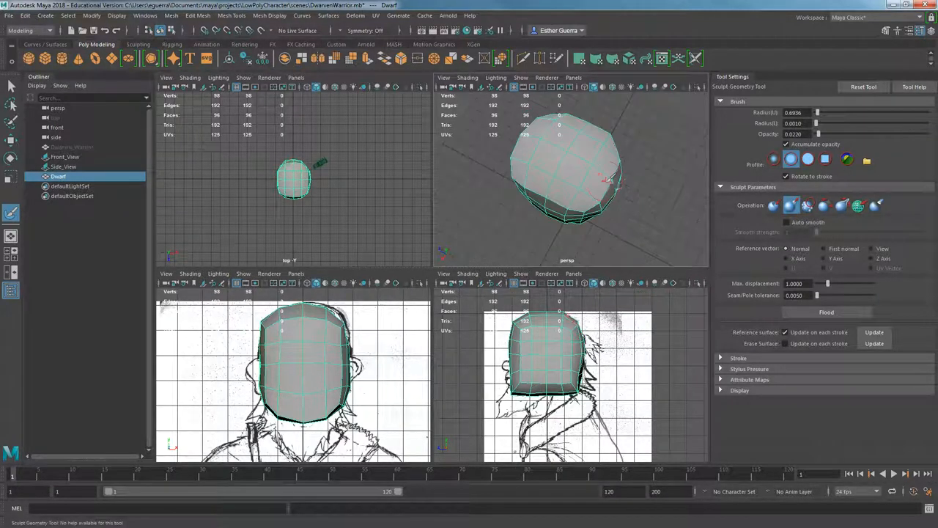
pyautogui.moveTo(601, 176); pyautogui.dragTo(574, 193)
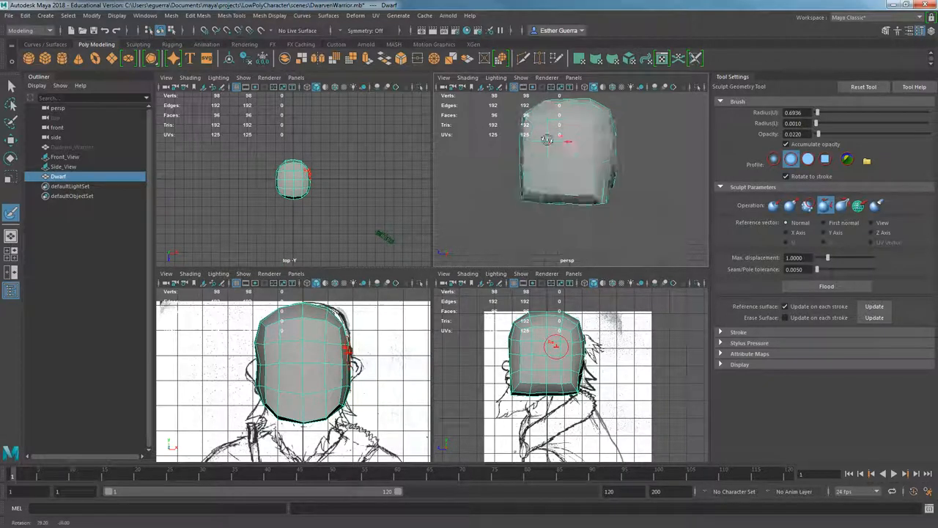
# Step: Undo the last stroke and set the sculpt operation back to Smooth
pyautogui.click(774, 205)
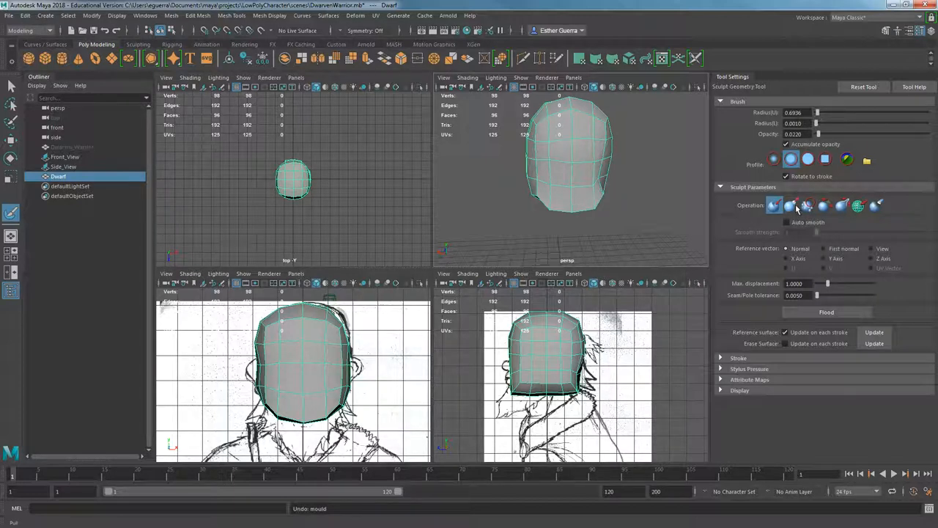
pyautogui.click(807, 205)
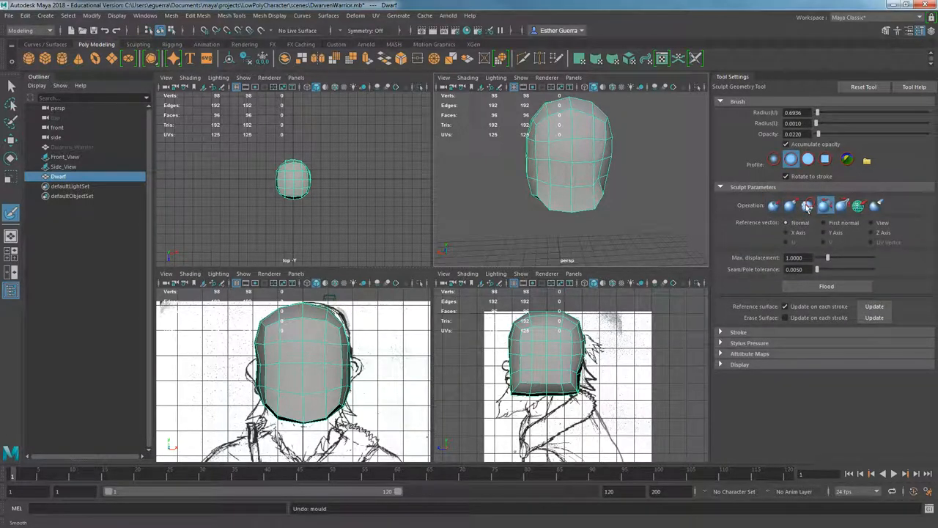
pyautogui.click(806, 205)
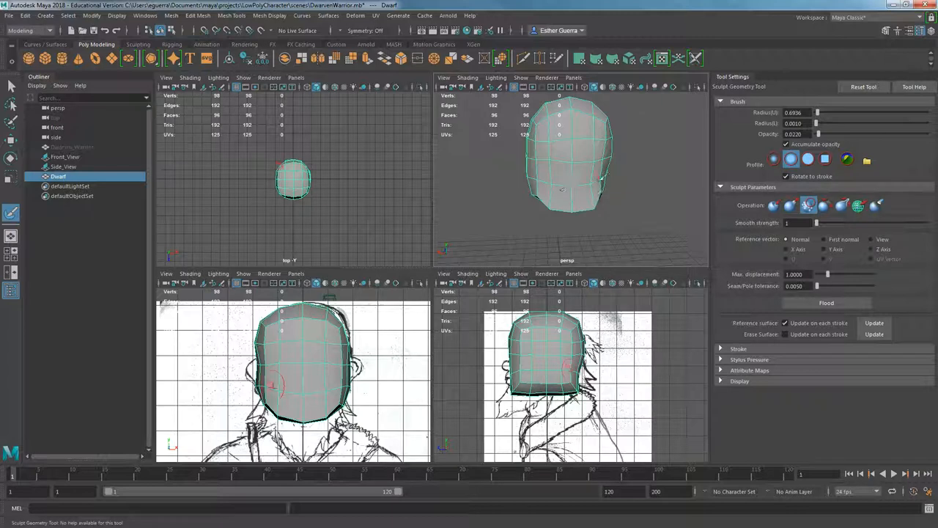
# Step: Smooth the head surface and shape the chin into a jawline matching the front sketch
pyautogui.moveTo(560, 190); pyautogui.dragTo(619, 182)
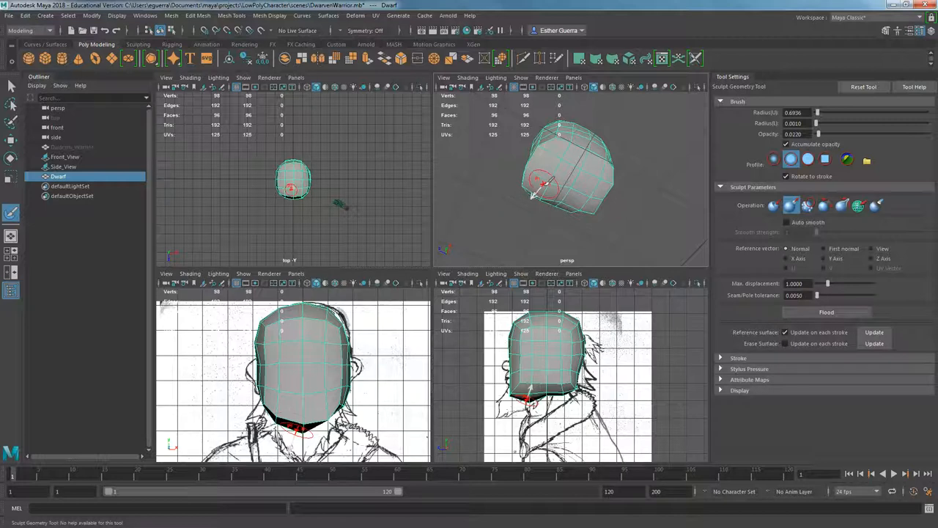
pyautogui.moveTo(569, 183); pyautogui.dragTo(587, 202)
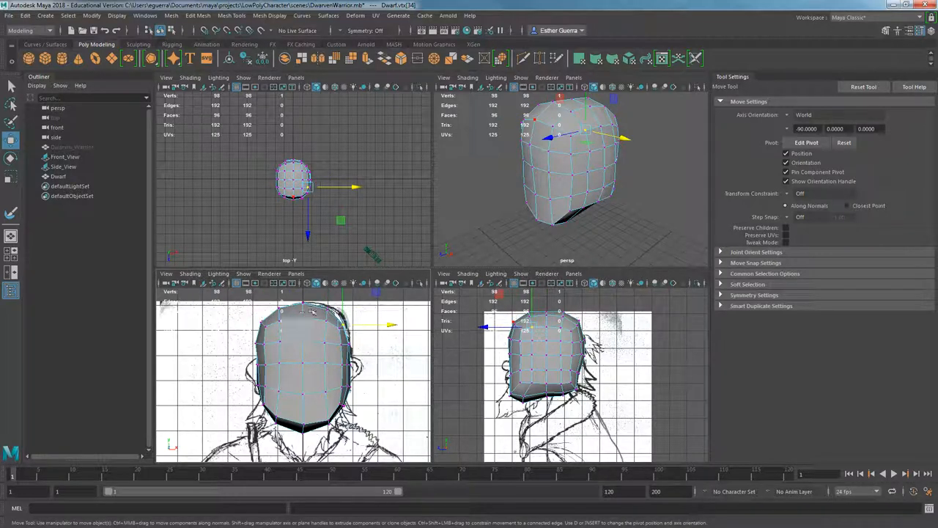
pyautogui.moveTo(217, 367)
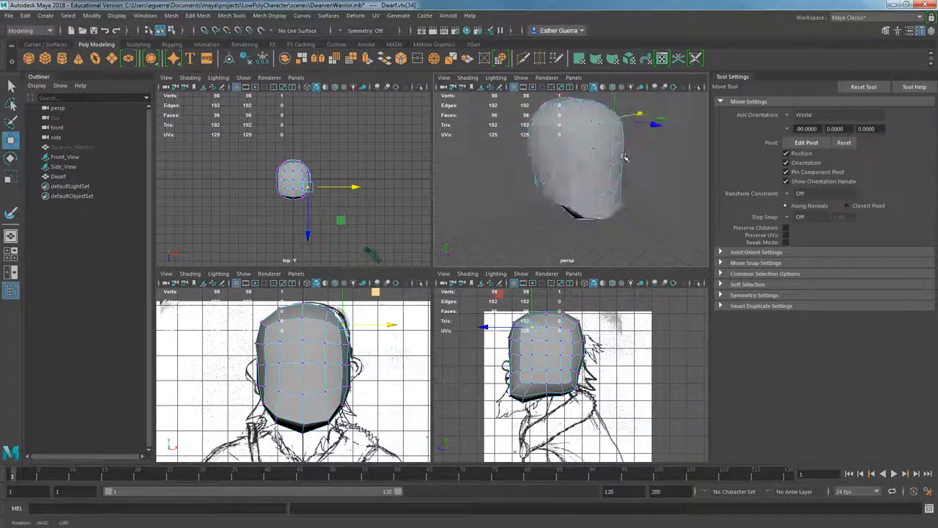
# Step: Move the crown vertices to fit the sketched outline, then return to the Smooth brush
pyautogui.moveTo(623, 155); pyautogui.dragTo(601, 150)
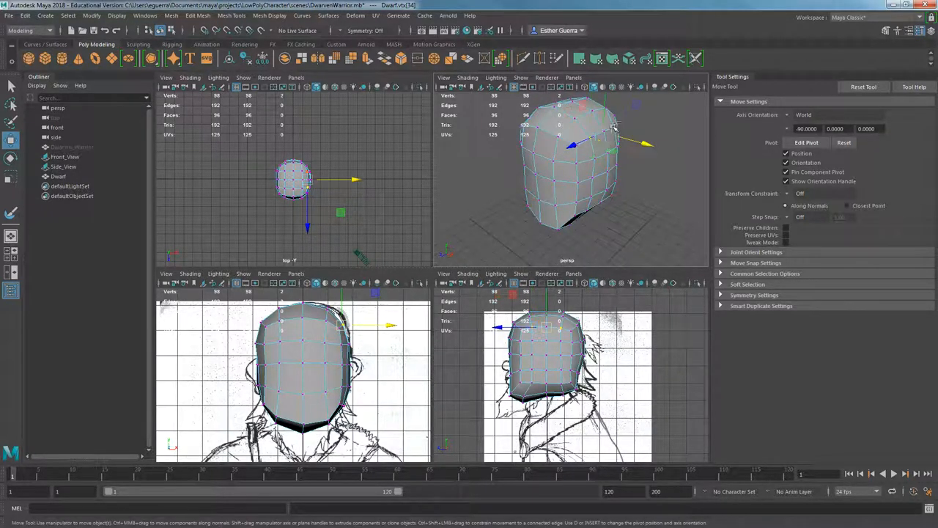
pyautogui.click(12, 85)
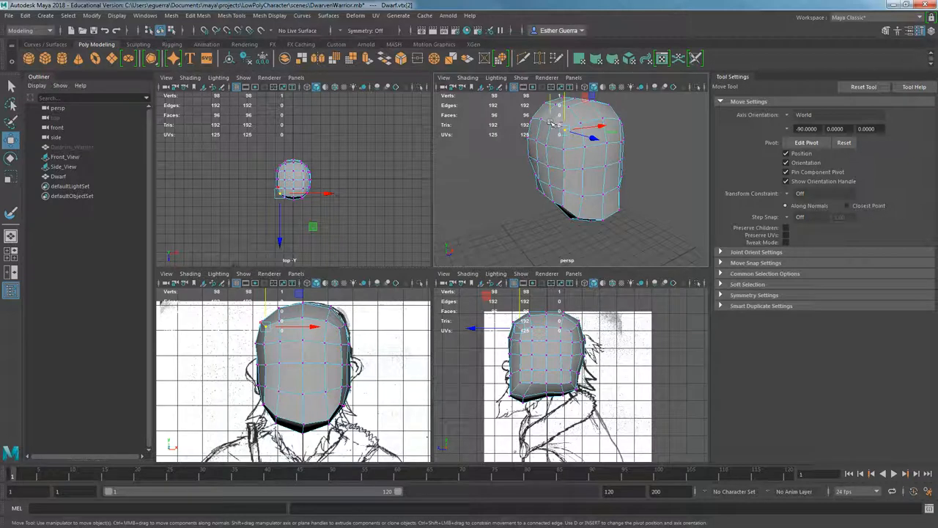
pyautogui.moveTo(281, 194); pyautogui.dragTo(279, 188)
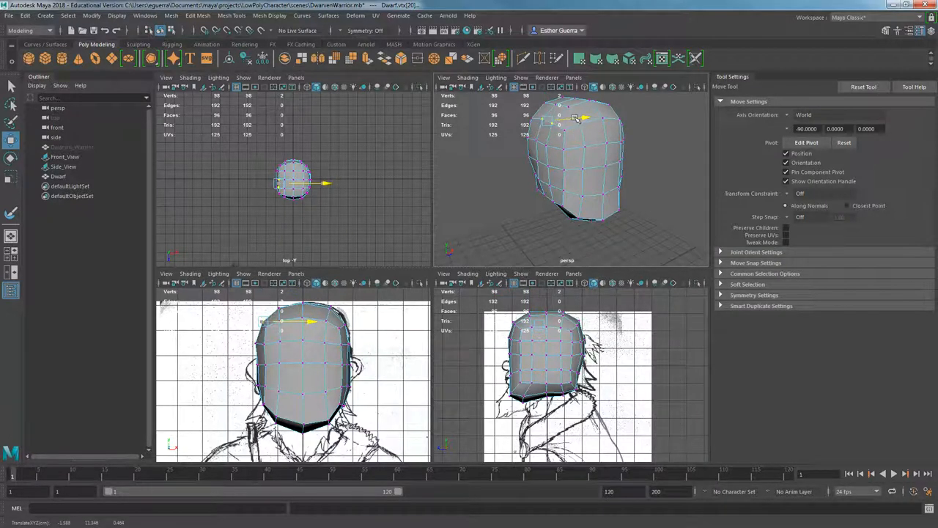
pyautogui.moveTo(574, 118); pyautogui.dragTo(569, 141)
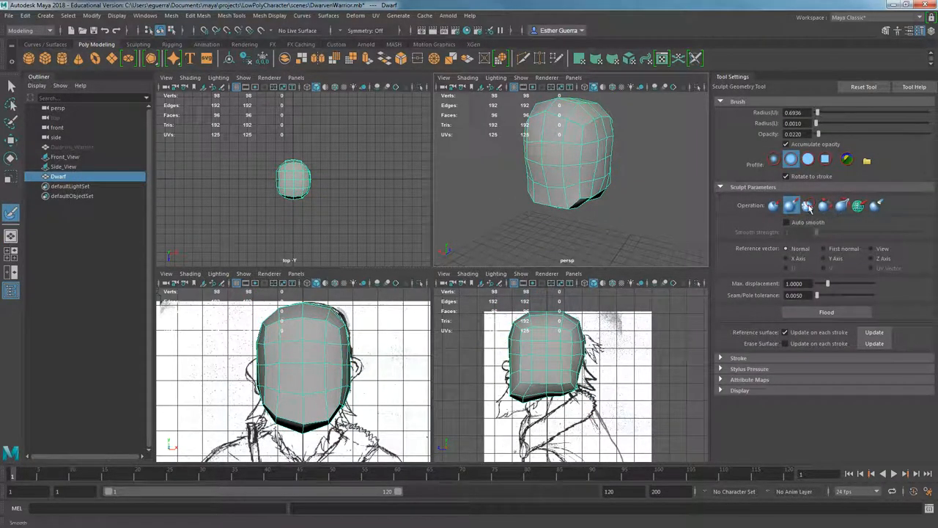
pyautogui.click(807, 206)
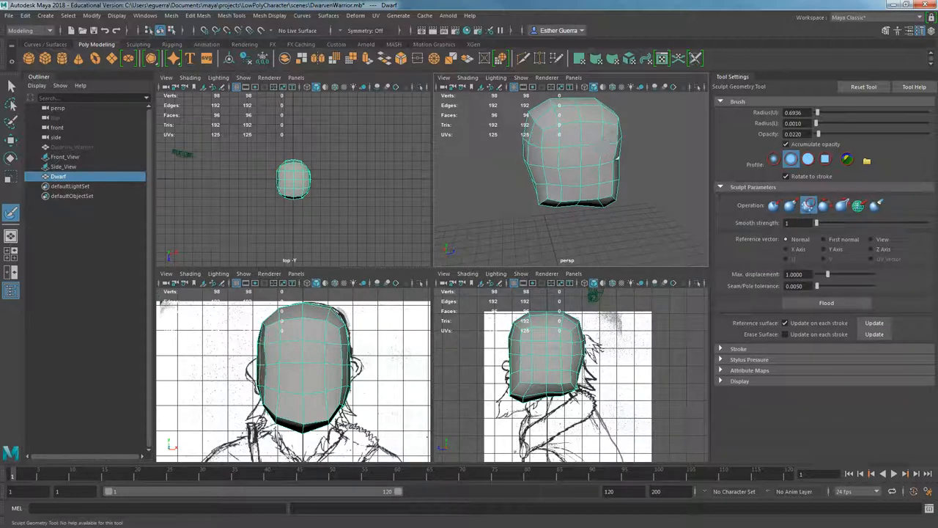